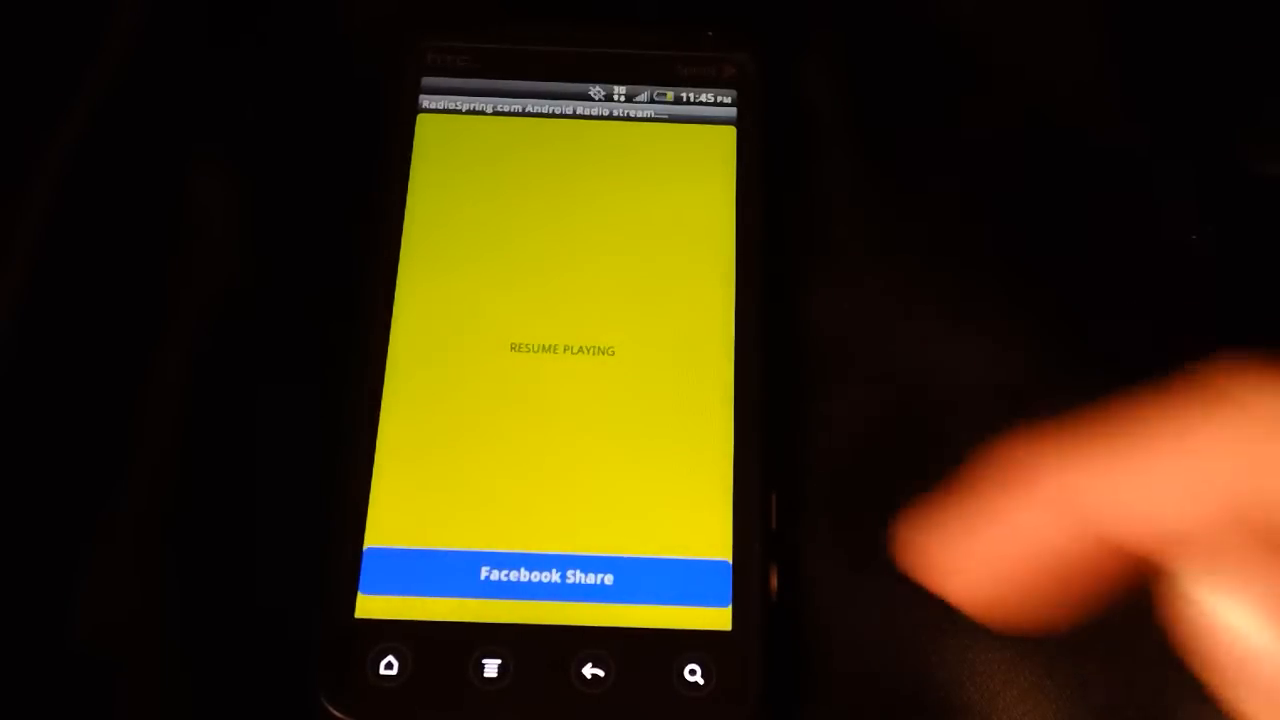
# - Resume the paused Christmas radio stream
pyautogui.click(560, 350)
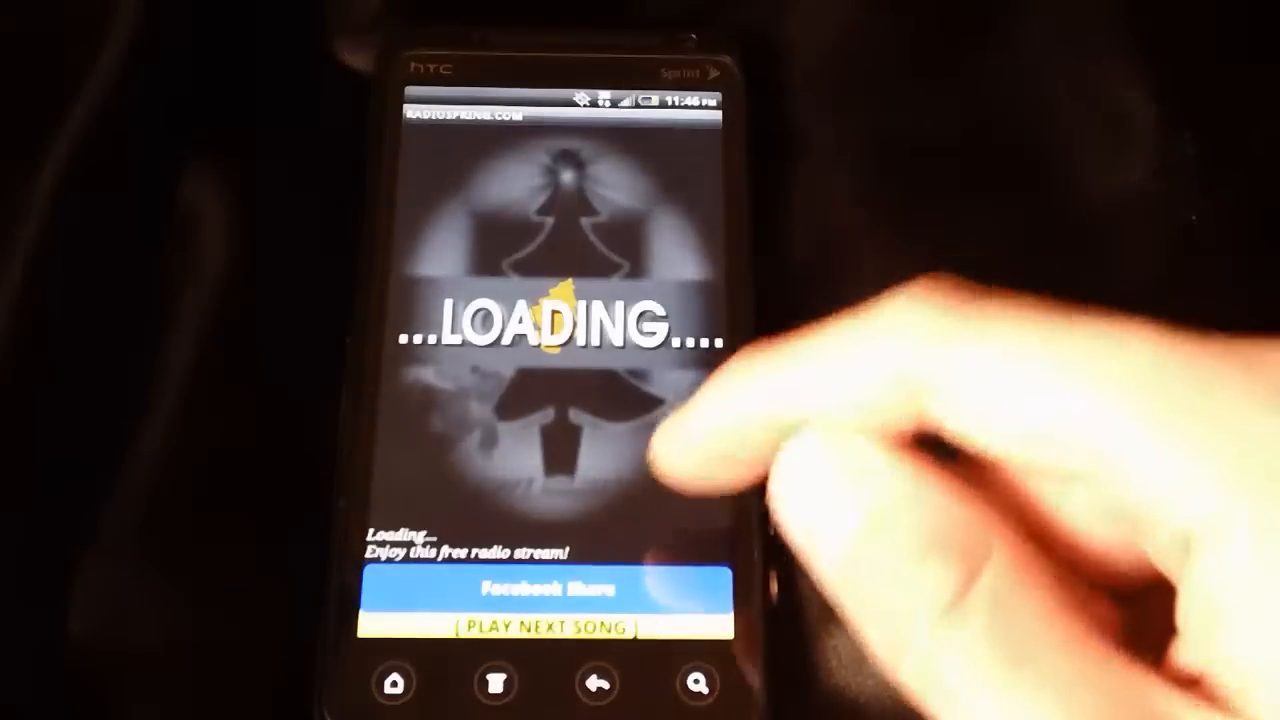
# - Skip ahead to the next song in the stream
pyautogui.click(544, 588)
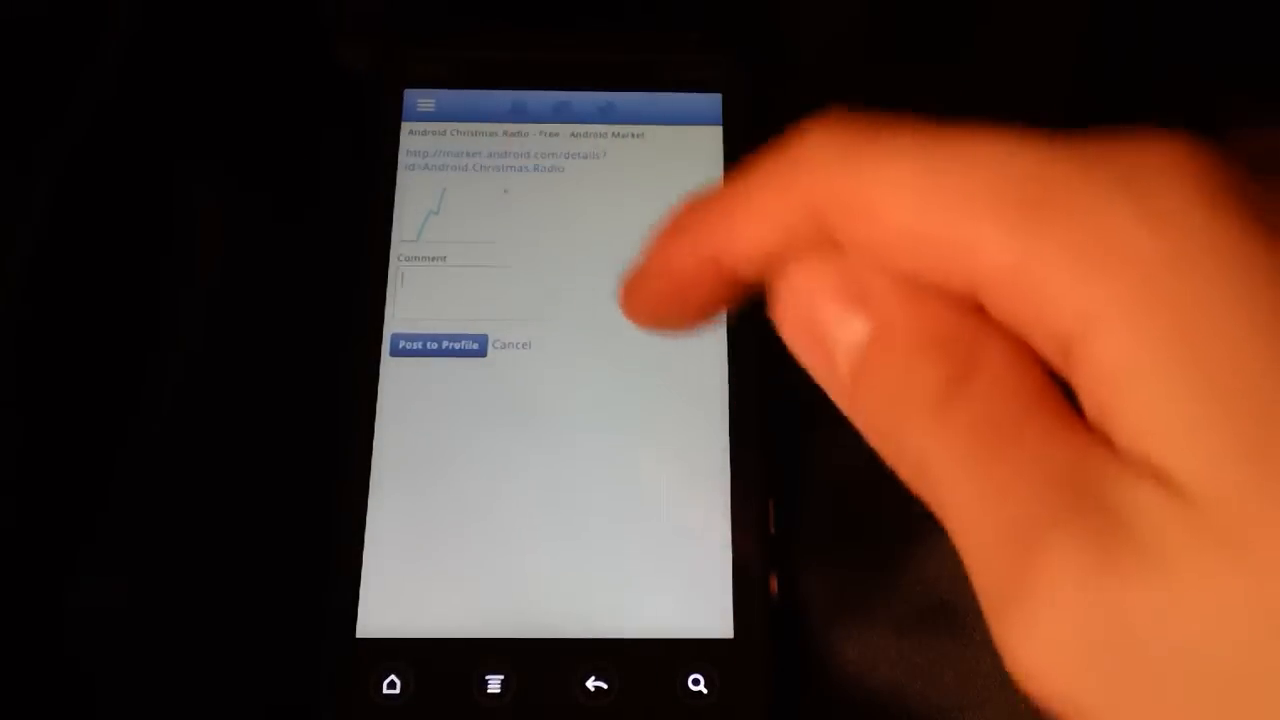